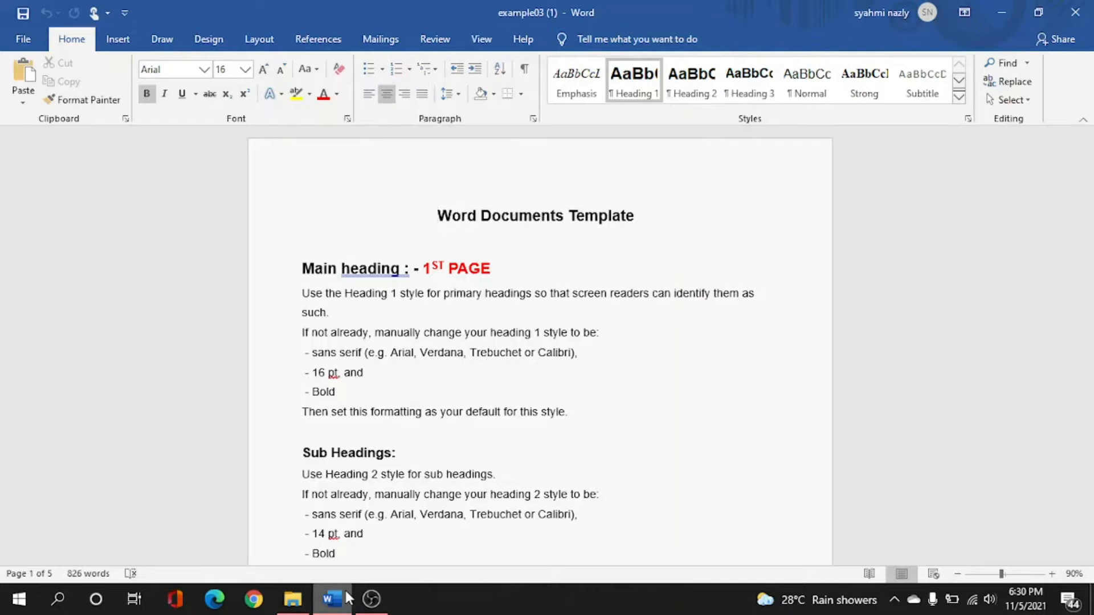
- Open Word's File > Print settings showing the Collated and Uncollated copy options
{"action": "left_click", "coordinate": [438, 216]}
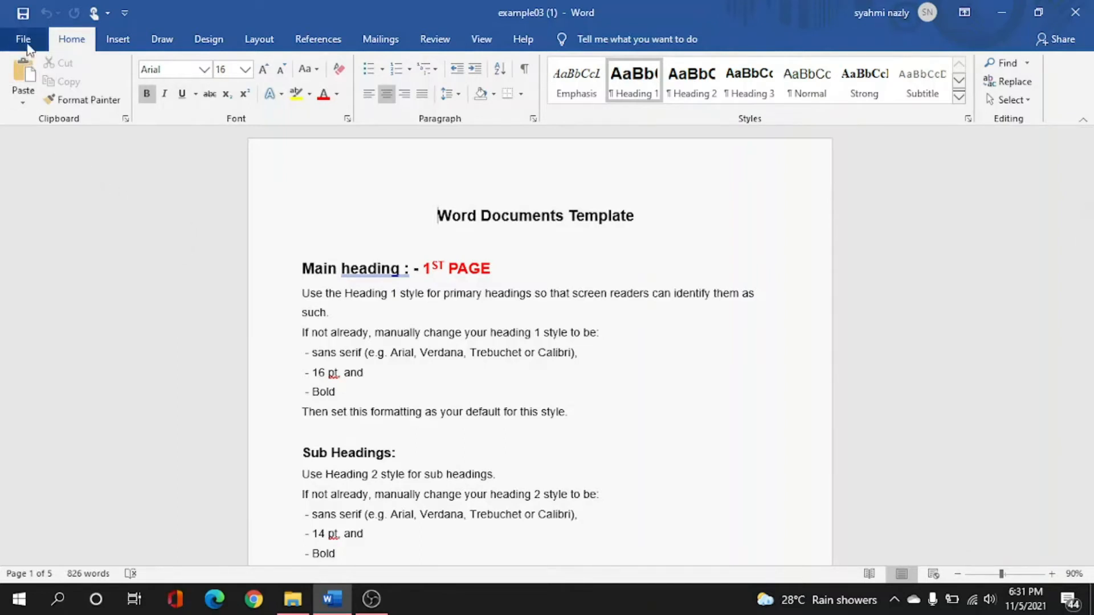
{"action": "left_click", "coordinate": [22, 39]}
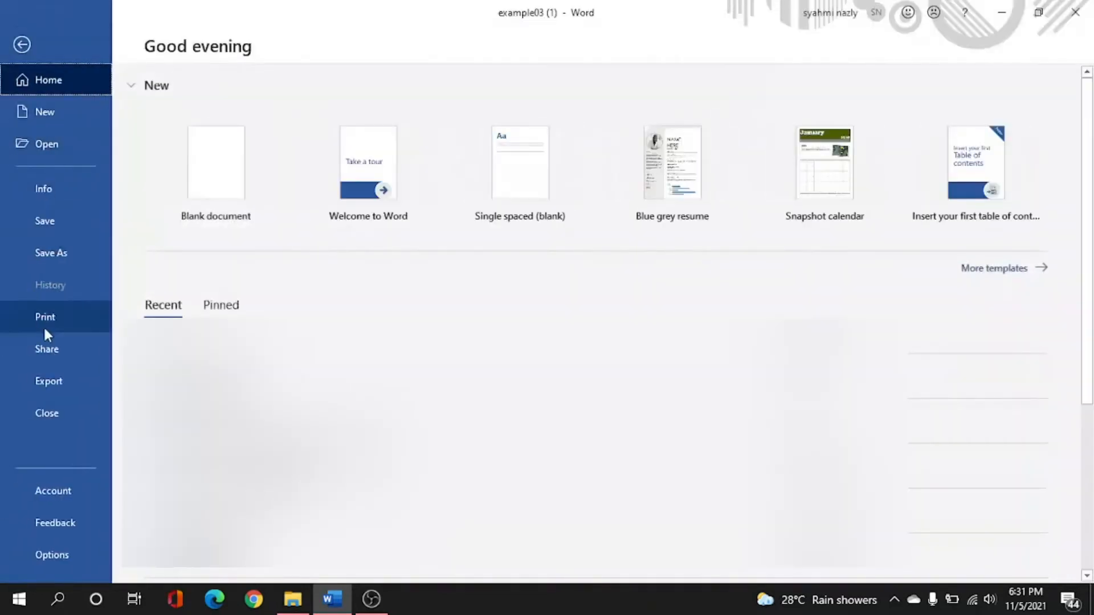
{"action": "left_click", "coordinate": [44, 317]}
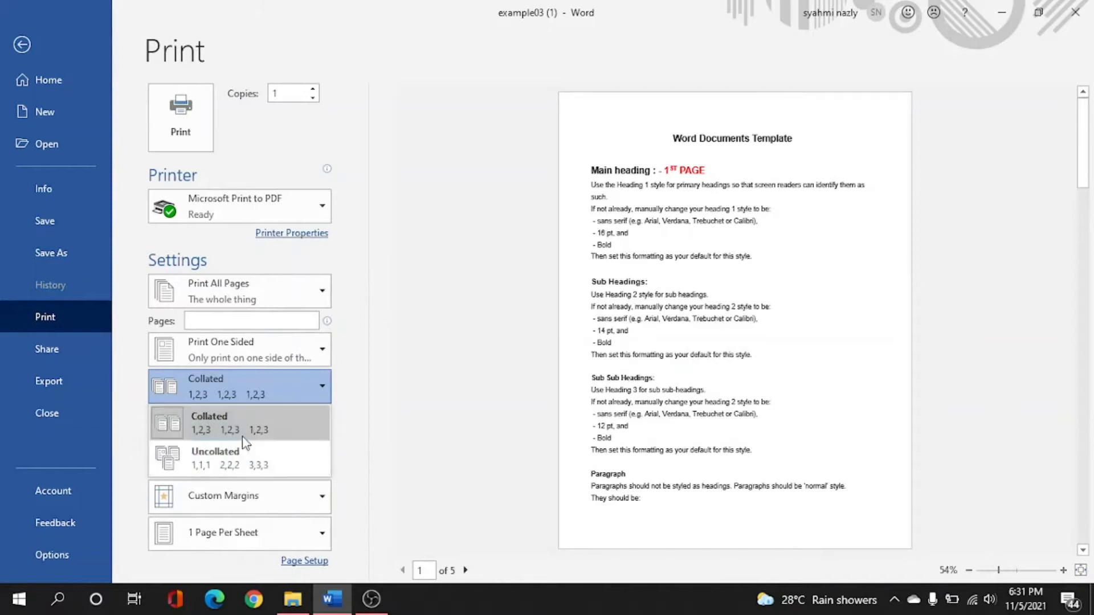
{"action": "mouse_move", "coordinate": [248, 460]}
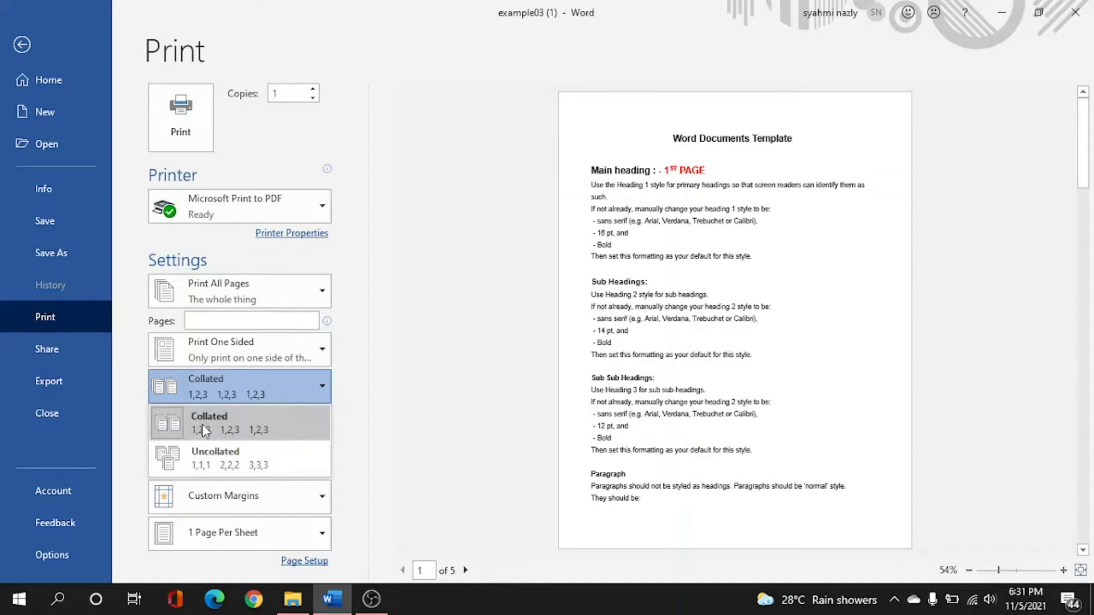
{"action": "mouse_move", "coordinate": [212, 441]}
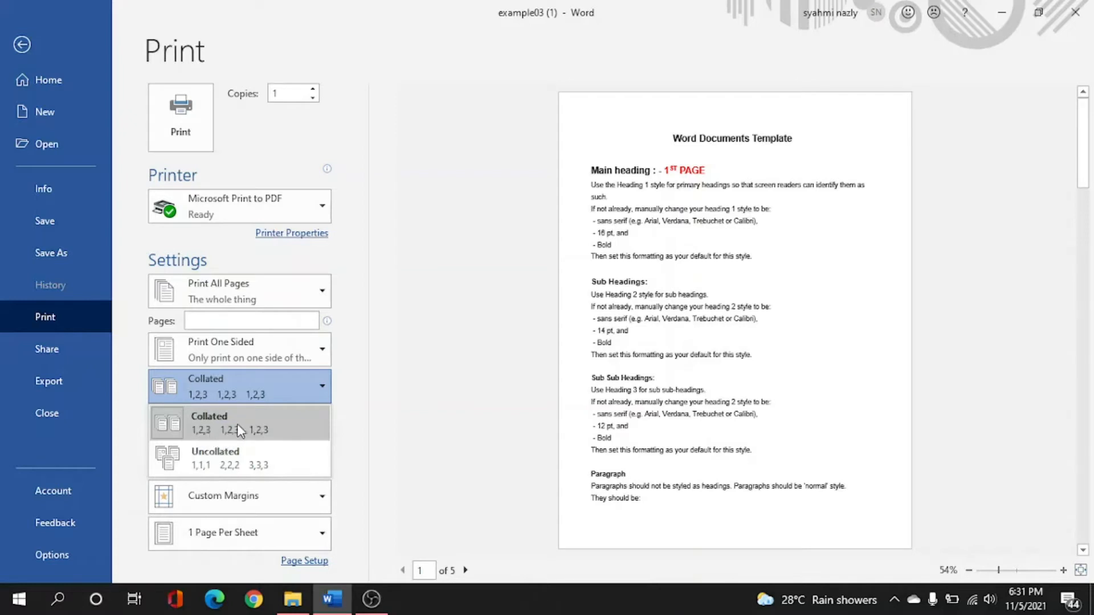
{"action": "mouse_move", "coordinate": [277, 438]}
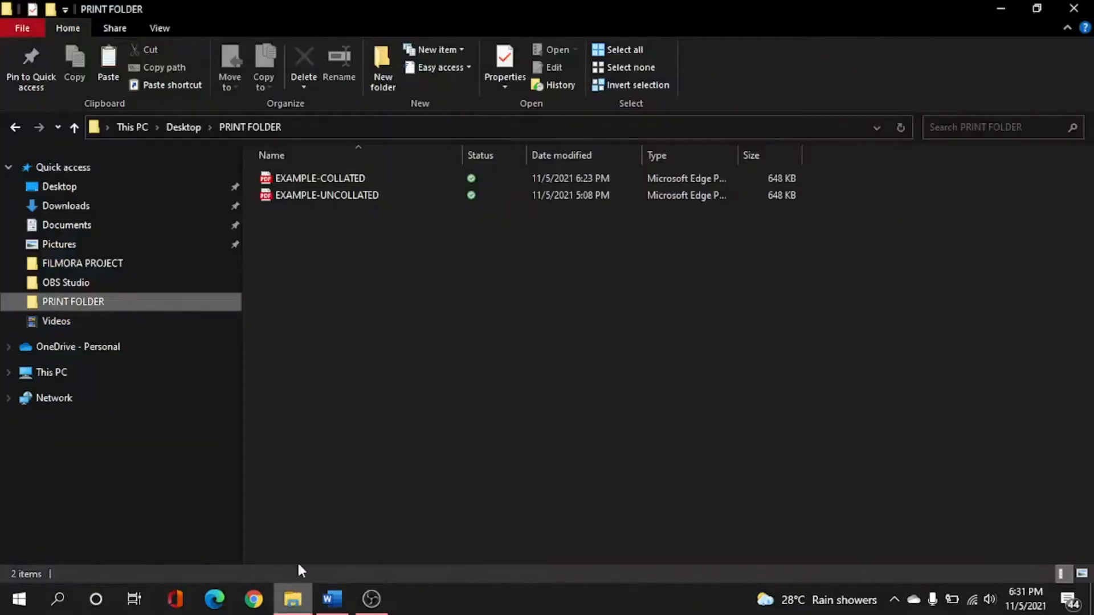
- Open EXAMPLE-COLLATED.pdf from PRINT FOLDER in Edge
{"action": "left_click", "coordinate": [320, 178]}
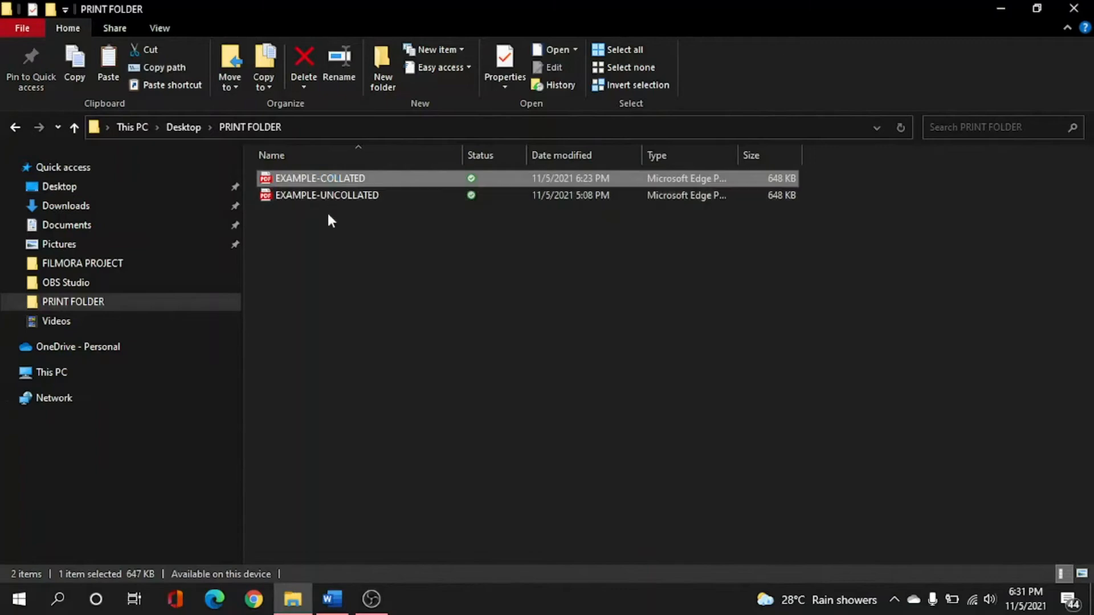
{"action": "double_click", "coordinate": [320, 178]}
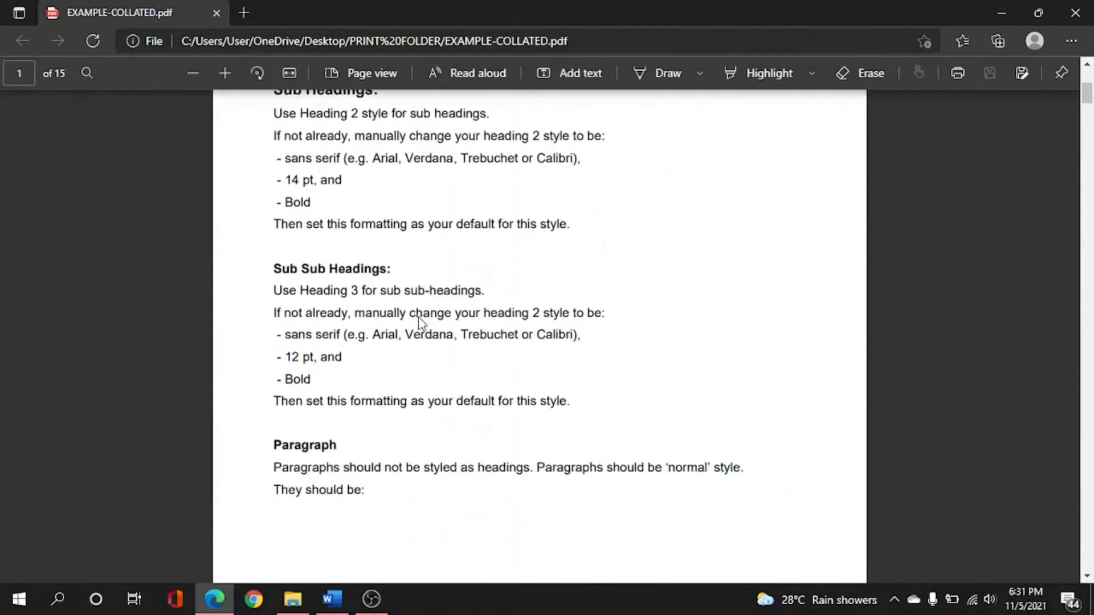
- Scroll through all 15 pages of EXAMPLE-COLLATED.pdf to see the collated page order
{"action": "scroll", "scroll_direction": "down", "scroll_amount": 3}
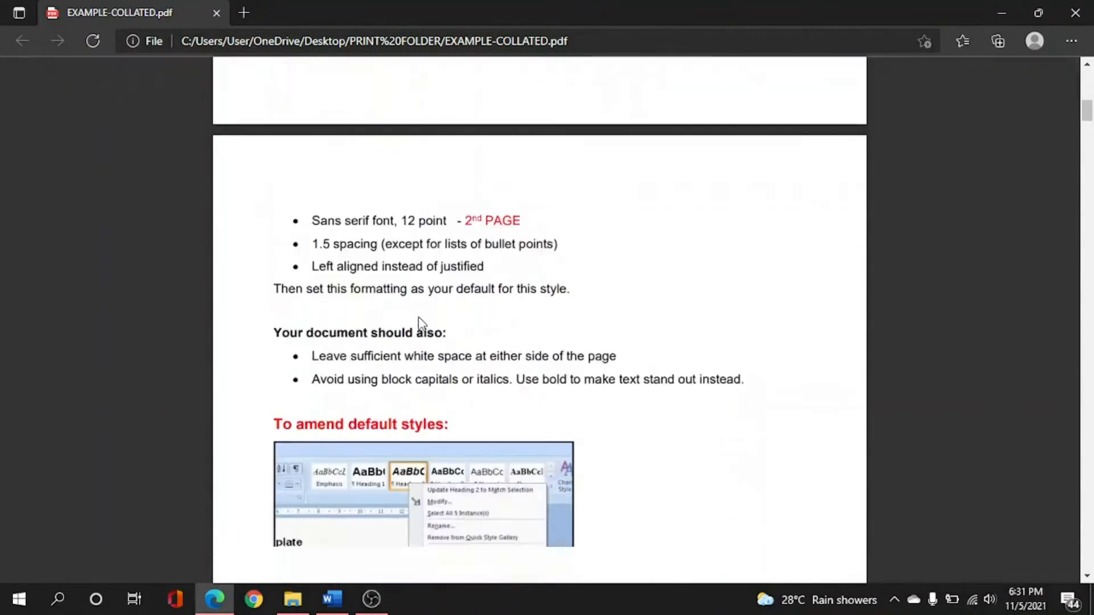
{"action": "scroll", "scroll_direction": "down", "scroll_amount": 3}
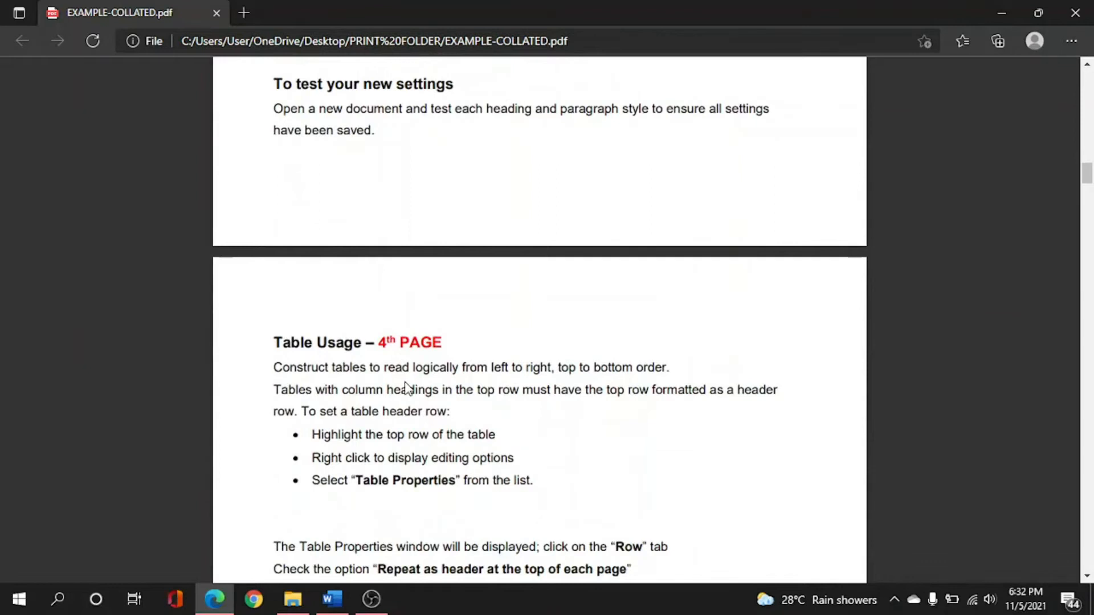
{"action": "scroll", "scroll_direction": "down", "scroll_amount": 3}
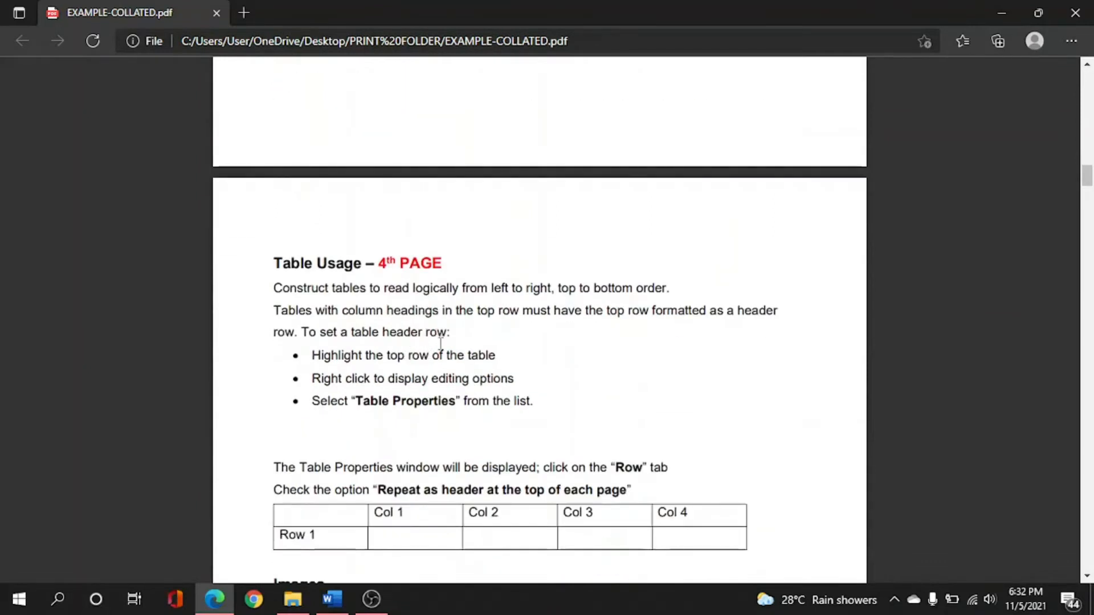
{"action": "scroll", "scroll_direction": "down", "scroll_amount": 3}
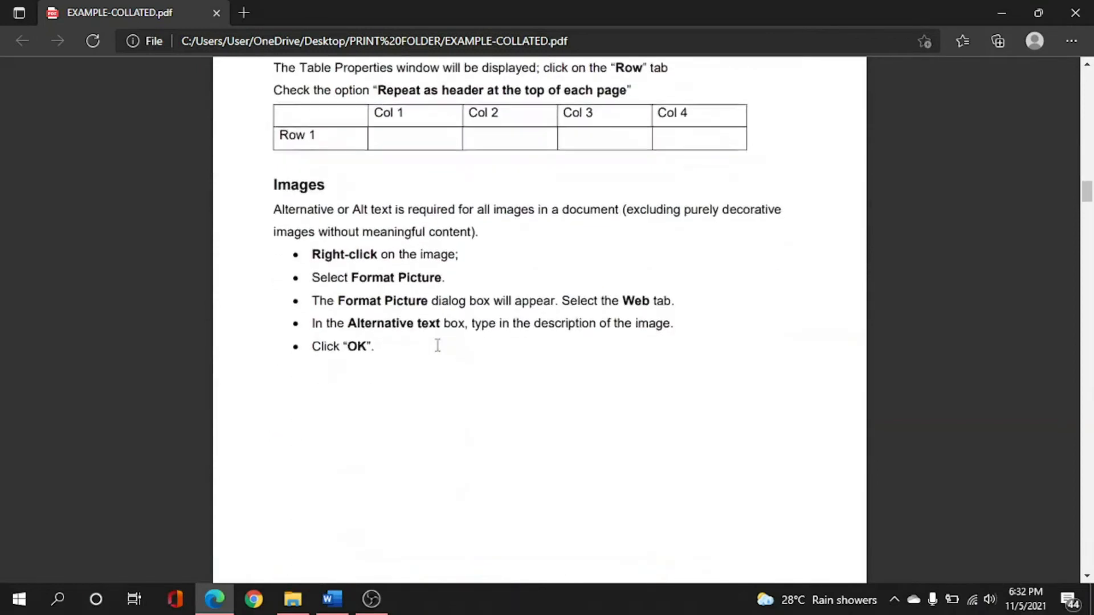
{"action": "scroll", "scroll_direction": "down", "scroll_amount": 3}
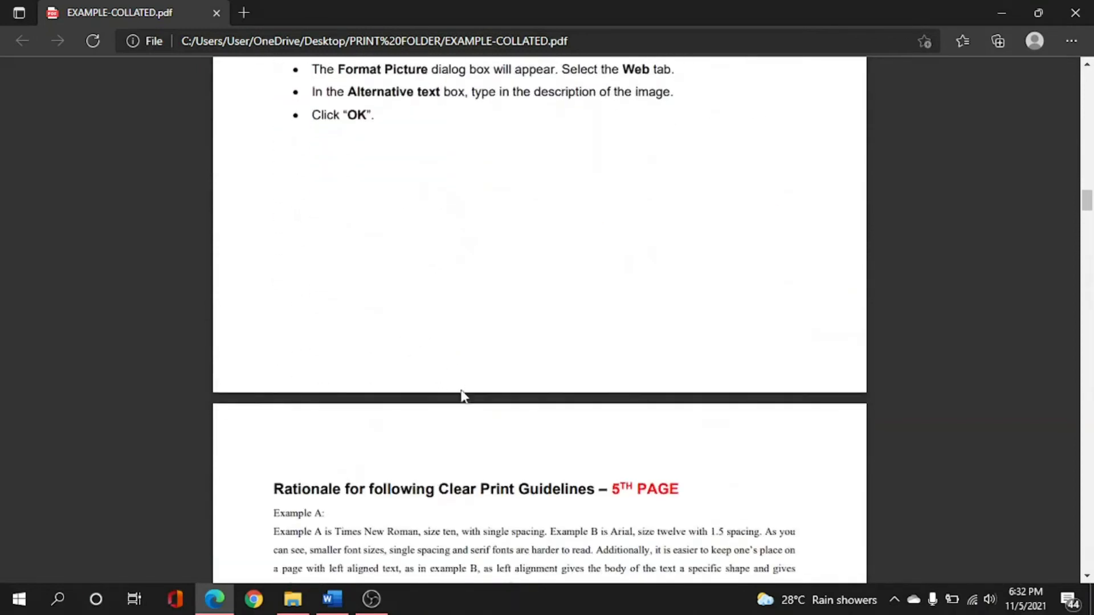
{"action": "scroll", "scroll_direction": "down", "scroll_amount": 3}
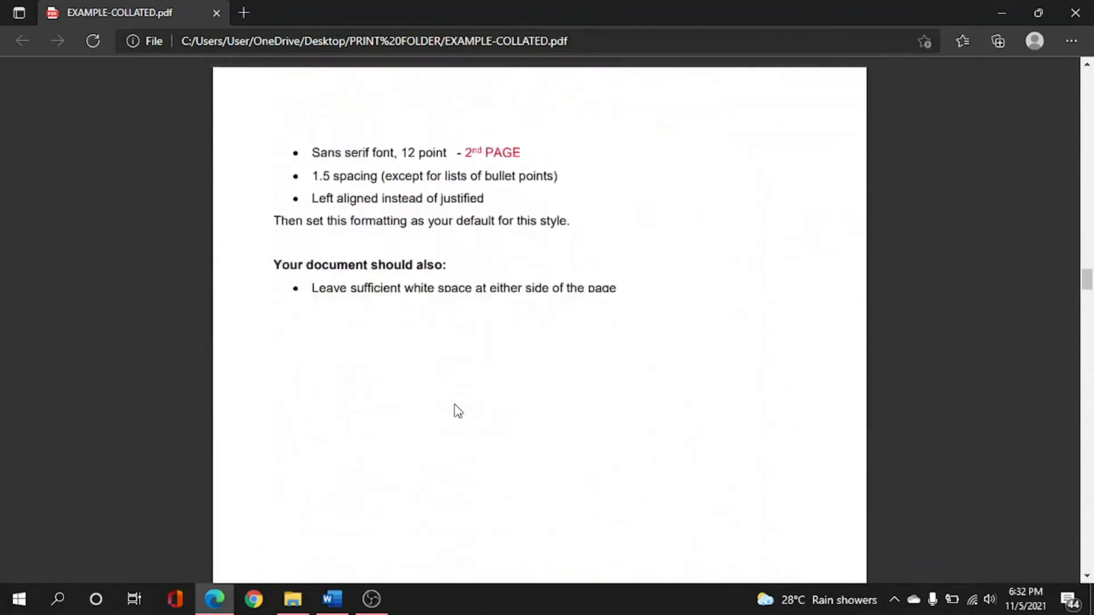
{"action": "scroll", "scroll_direction": "down", "scroll_amount": 3}
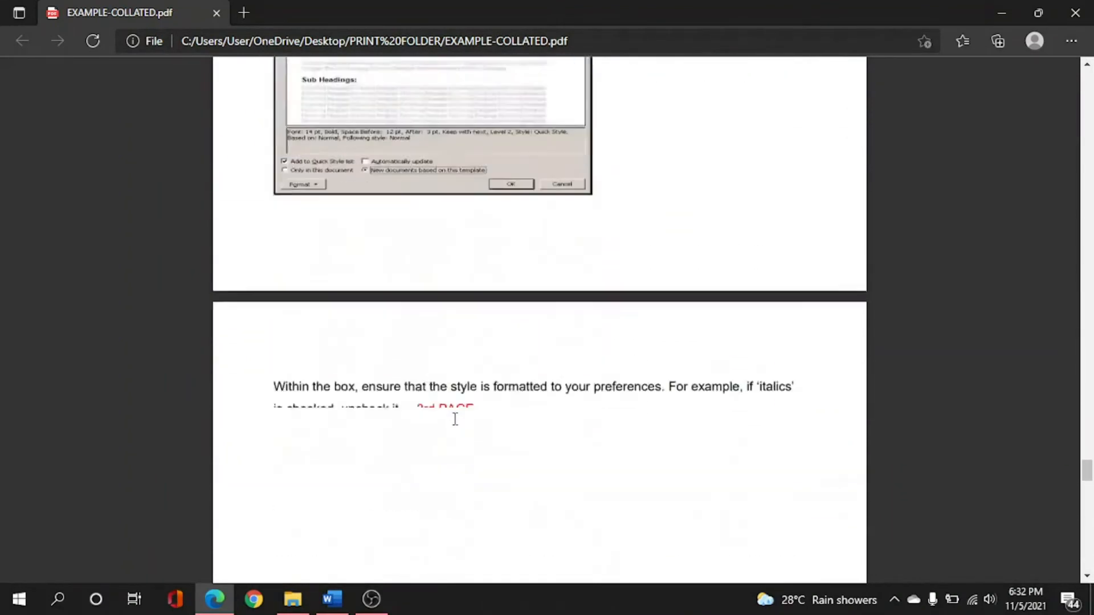
{"action": "scroll", "scroll_direction": "down", "scroll_amount": 3}
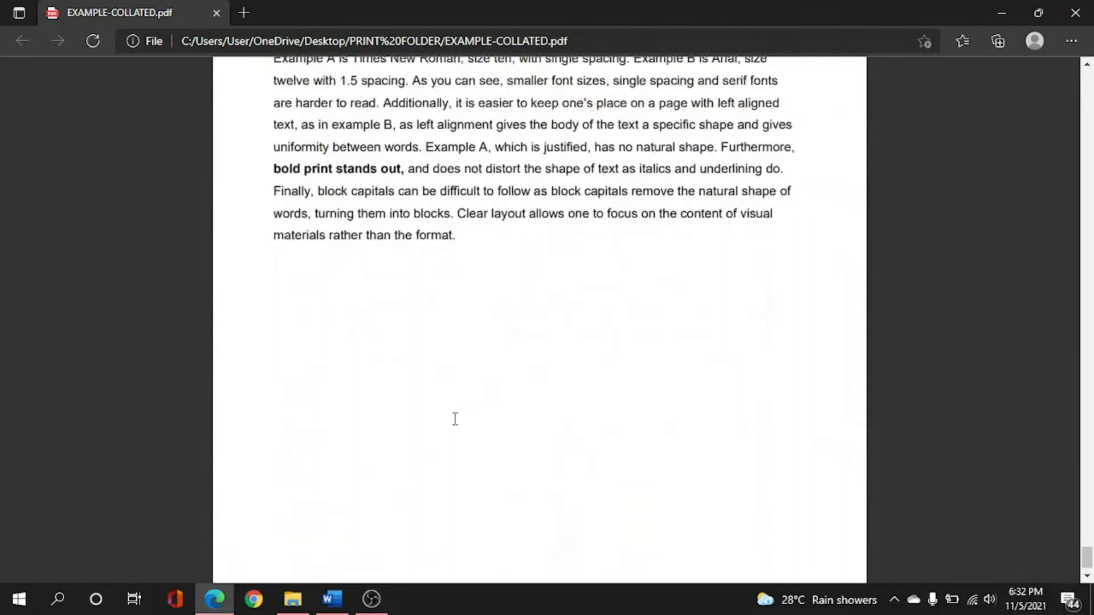
{"action": "scroll", "scroll_direction": "down", "scroll_amount": 3}
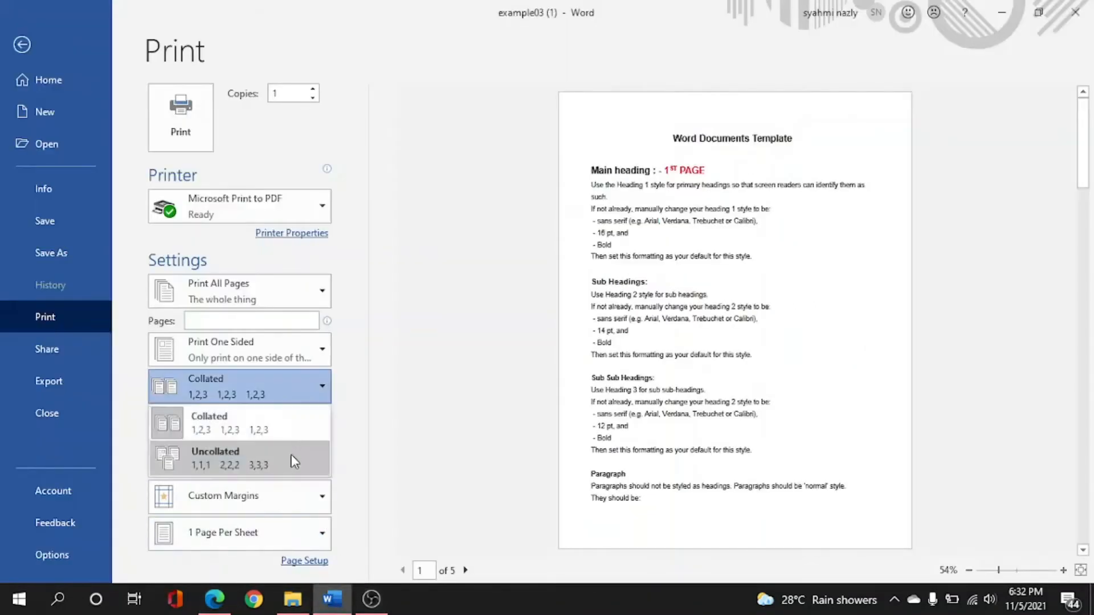
- Set printing to Uncollated (1,1,1 2,2,2 3,3,3) and bring PRINT FOLDER forward
{"action": "left_click", "coordinate": [215, 457]}
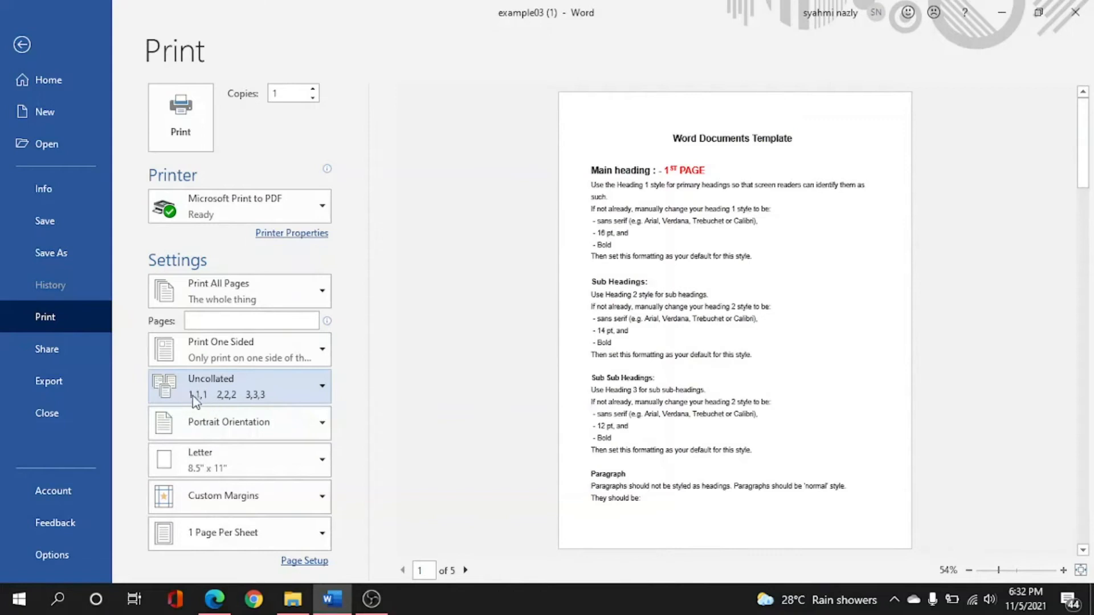
{"action": "mouse_move", "coordinate": [209, 403]}
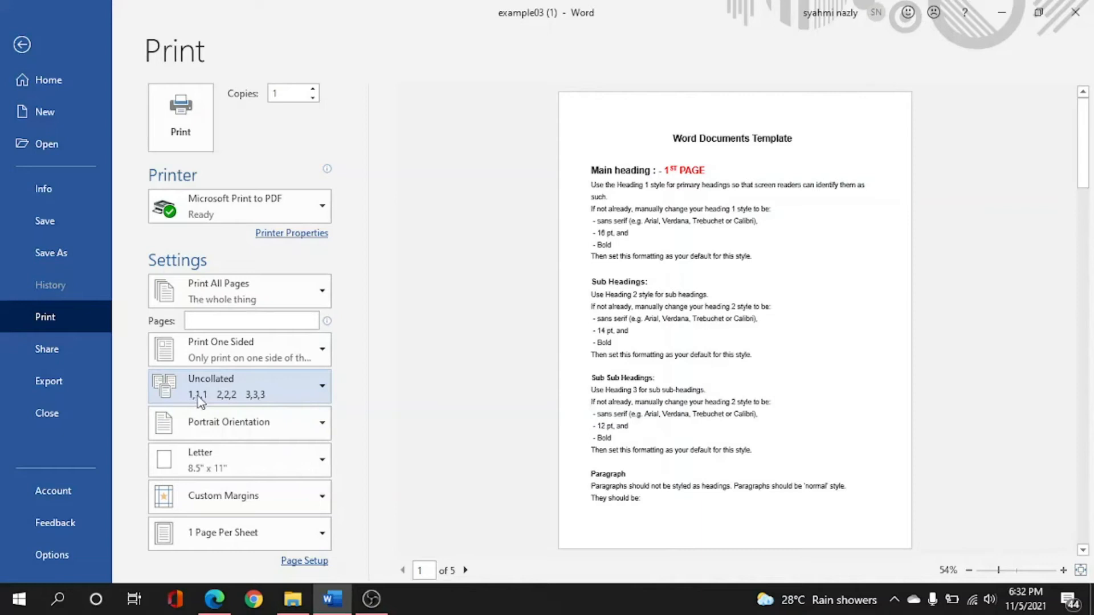
{"action": "mouse_move", "coordinate": [220, 403]}
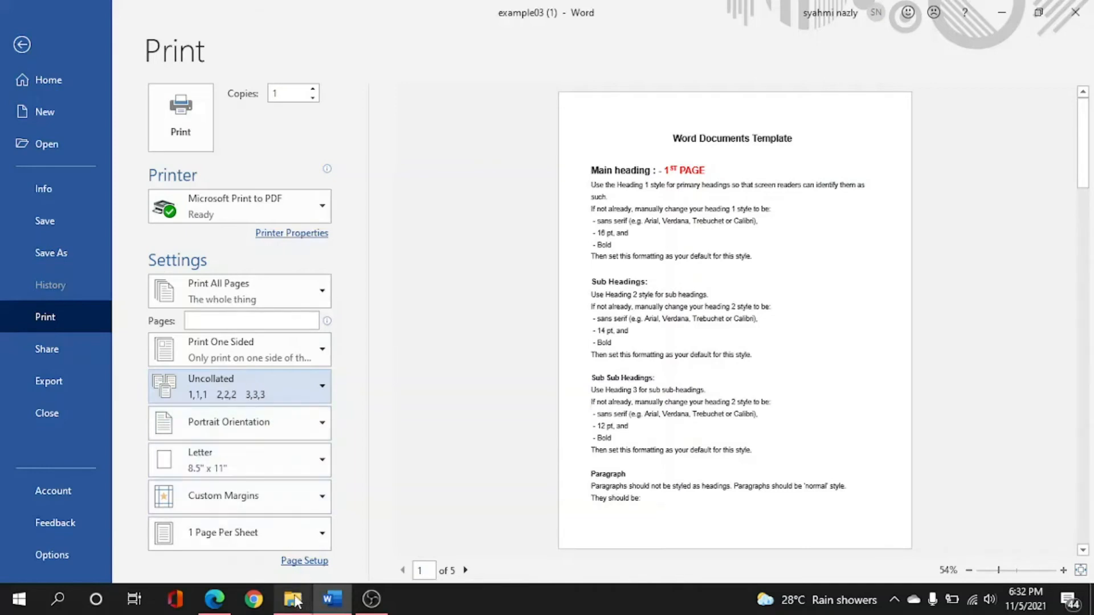
{"action": "left_click", "coordinate": [292, 599]}
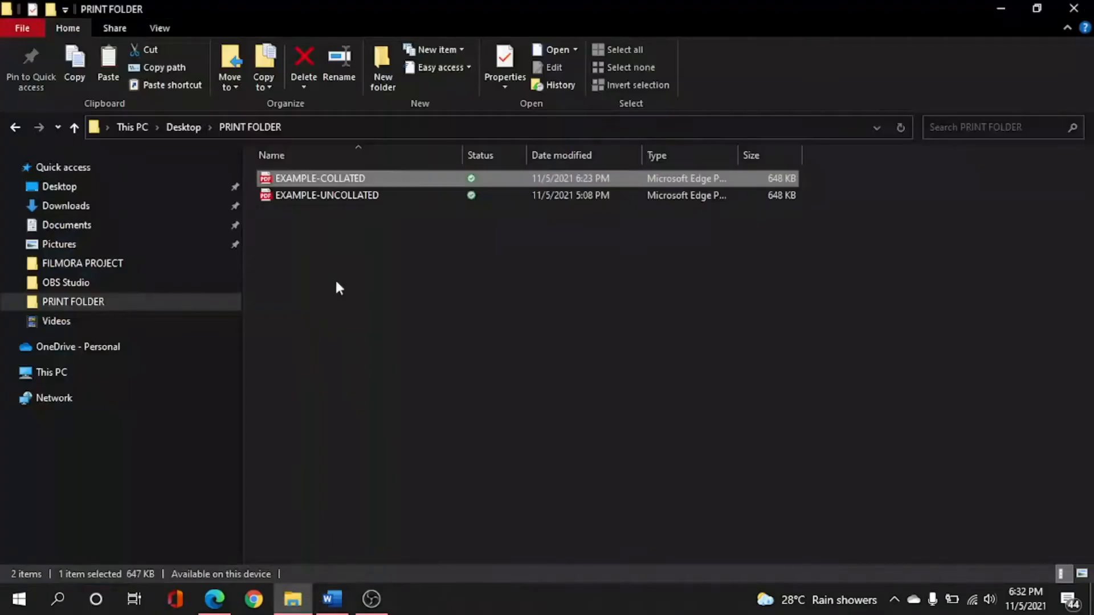
- Open EXAMPLE-UNCOLLATED.pdf from PRINT FOLDER in Edge
{"action": "left_click", "coordinate": [327, 195]}
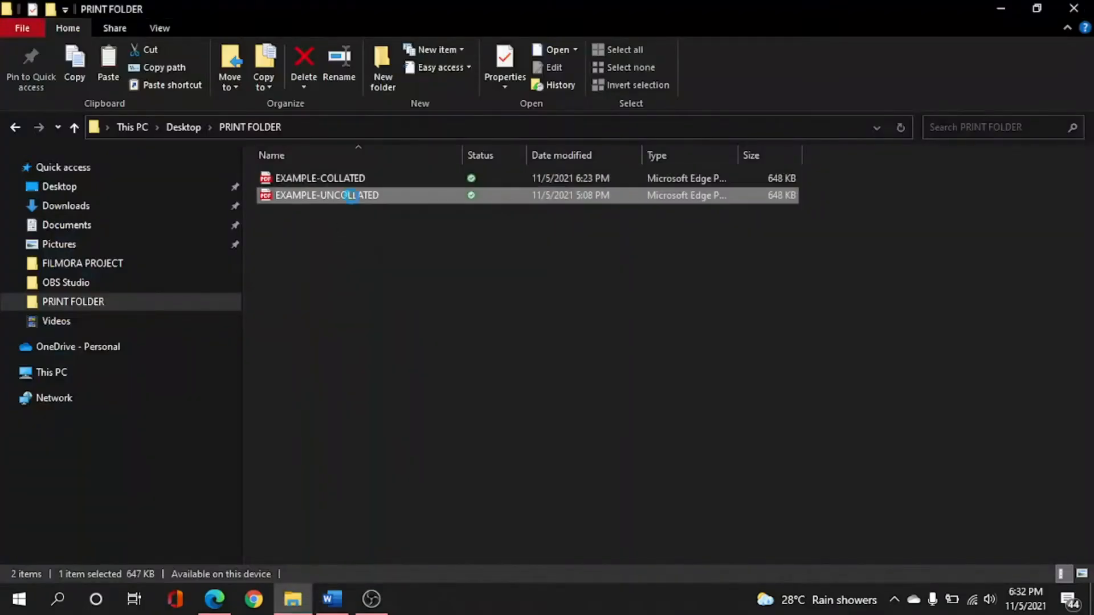
{"action": "double_click", "coordinate": [326, 195]}
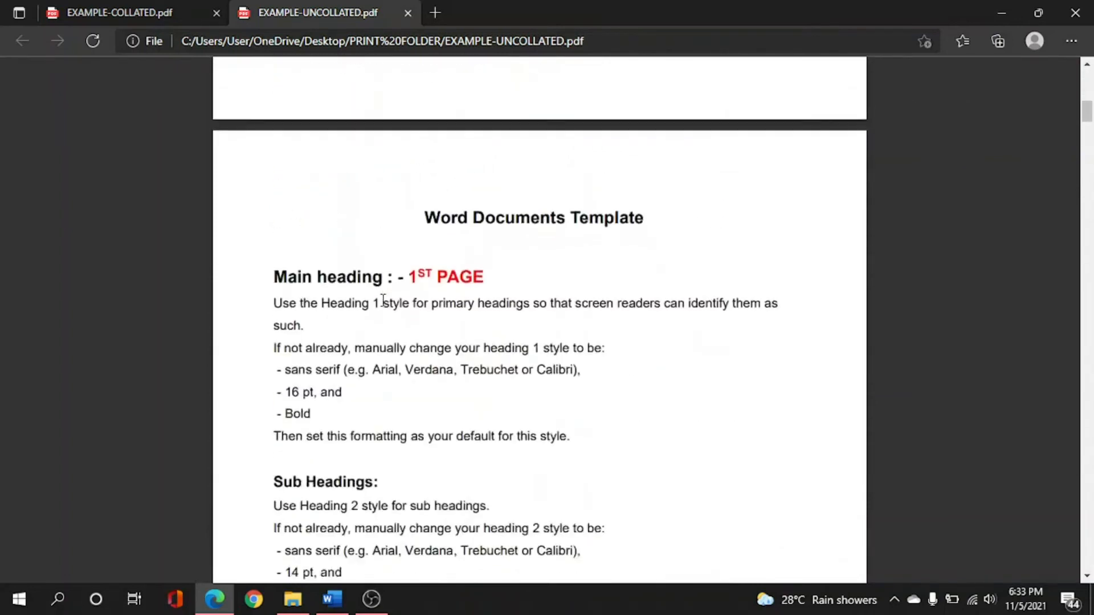
{"action": "scroll", "scroll_direction": "down", "scroll_amount": 3}
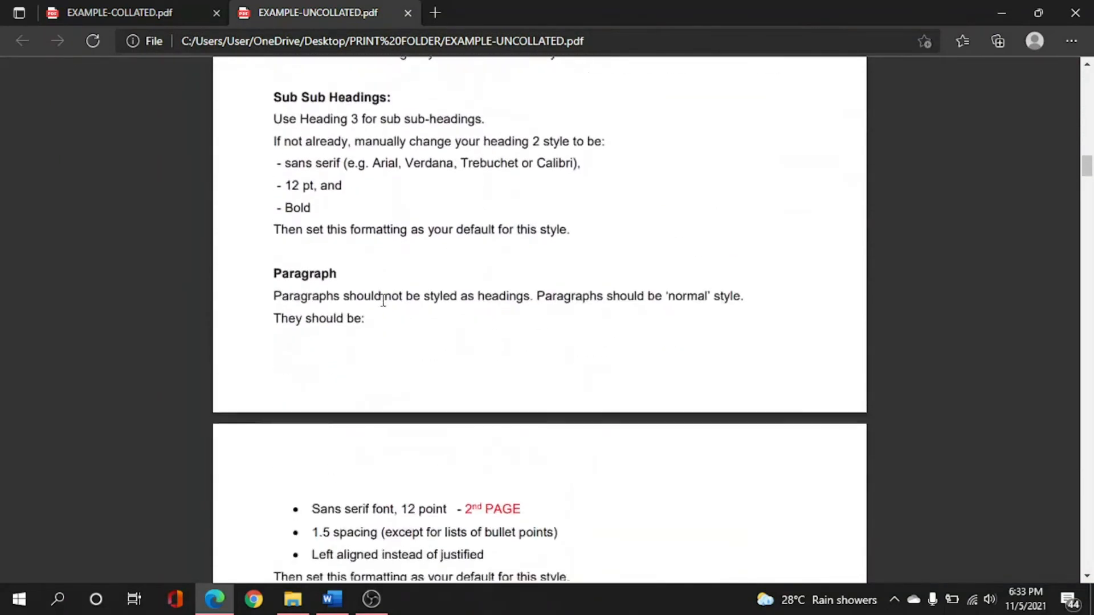
{"action": "scroll", "scroll_direction": "down", "scroll_amount": 3}
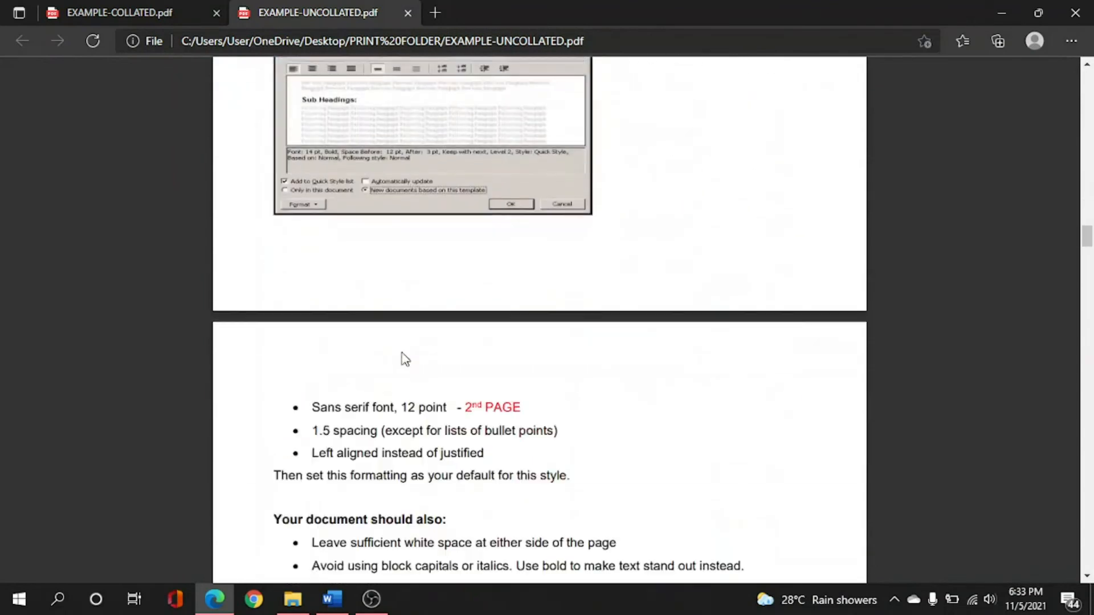
{"action": "scroll", "scroll_direction": "down", "scroll_amount": 3}
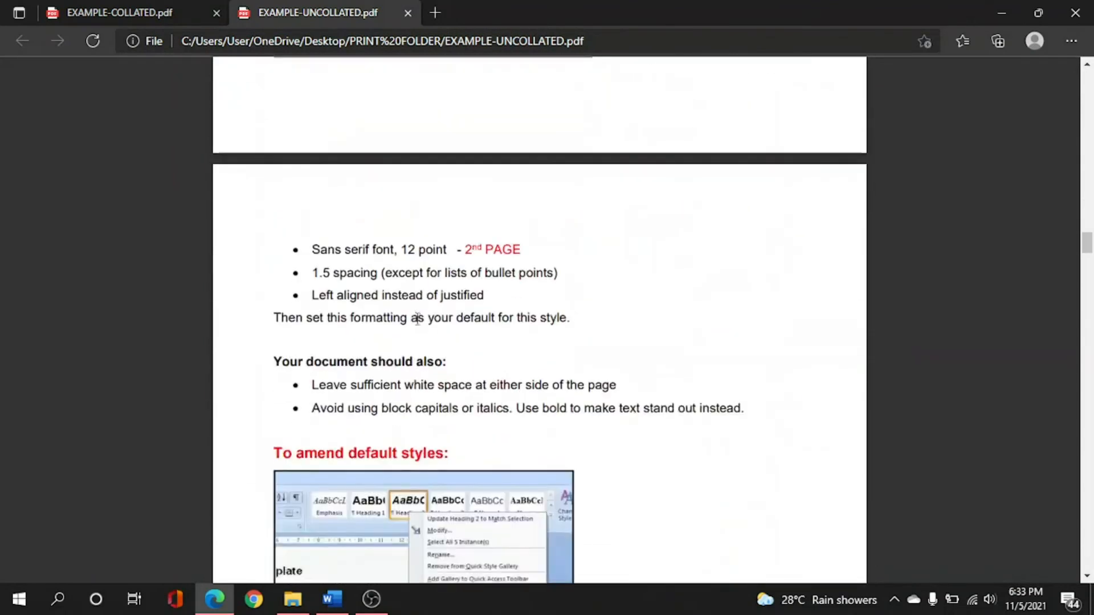
{"action": "scroll", "scroll_direction": "down", "scroll_amount": 3}
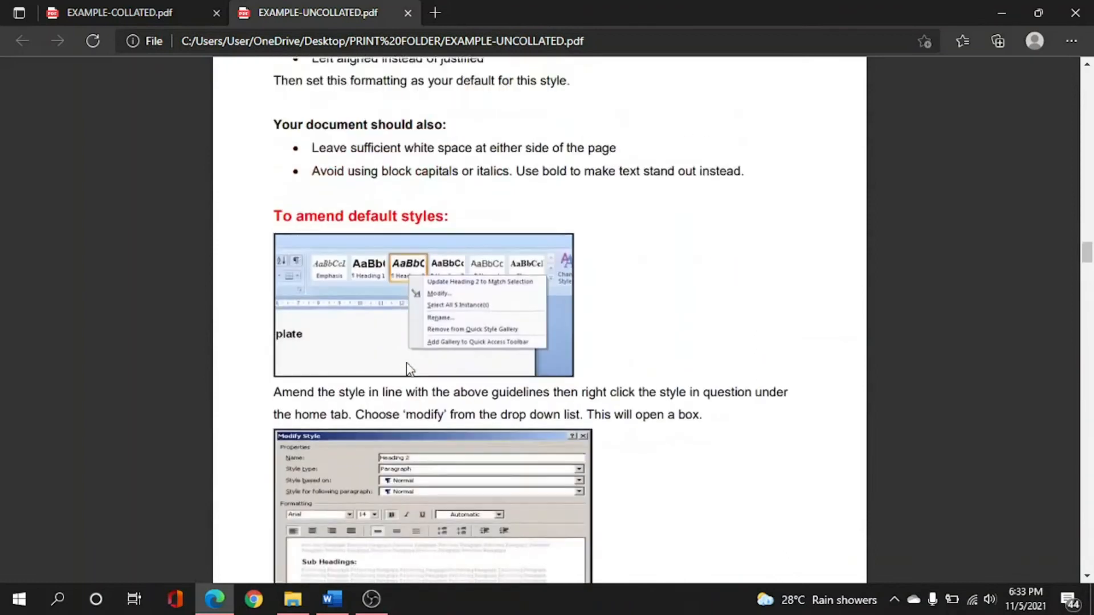
{"action": "scroll", "scroll_direction": "down", "scroll_amount": 3}
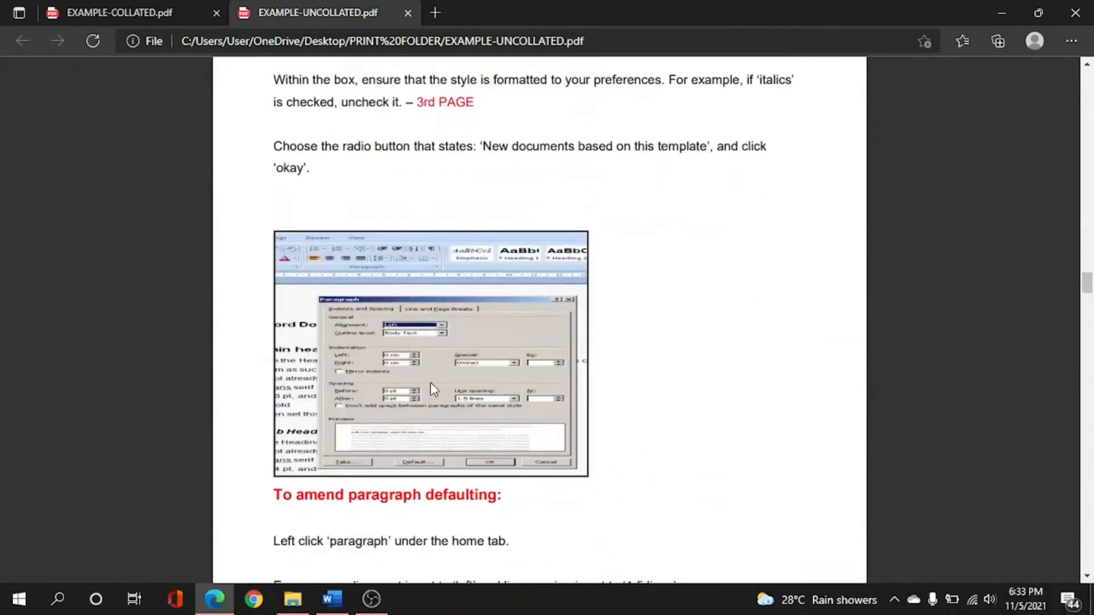
{"action": "scroll", "scroll_direction": "down", "scroll_amount": 3}
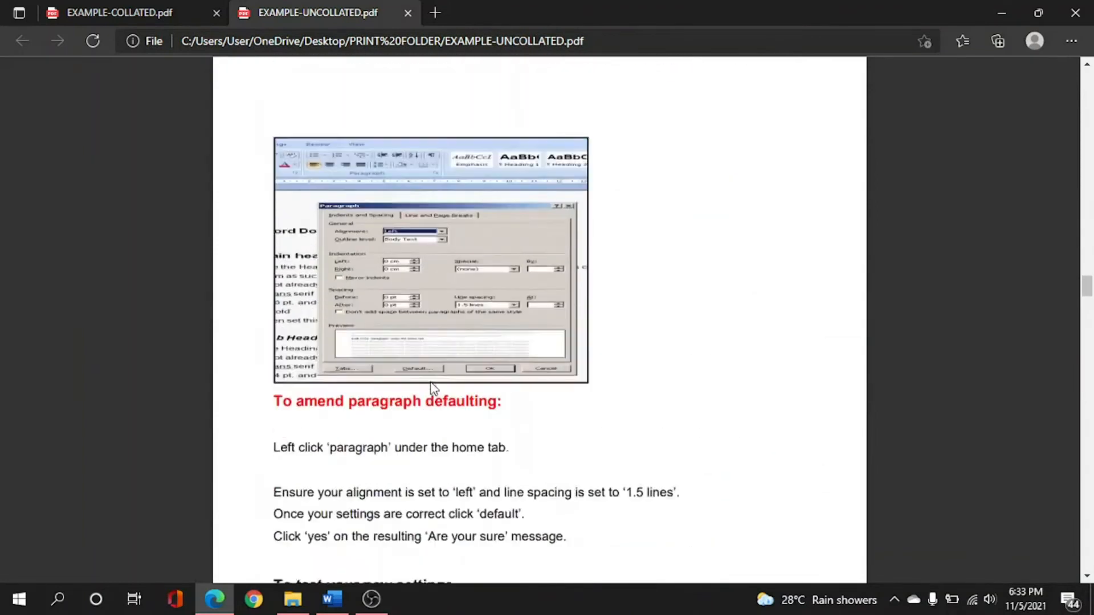
{"action": "scroll", "scroll_direction": "down", "scroll_amount": 3}
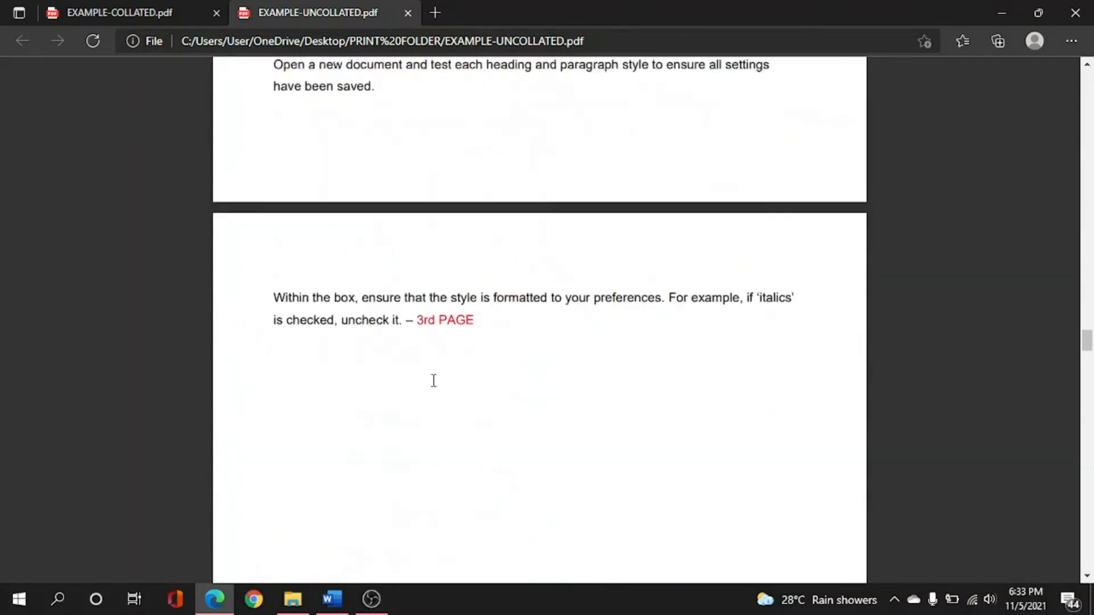
{"action": "scroll", "scroll_direction": "down", "scroll_amount": 3}
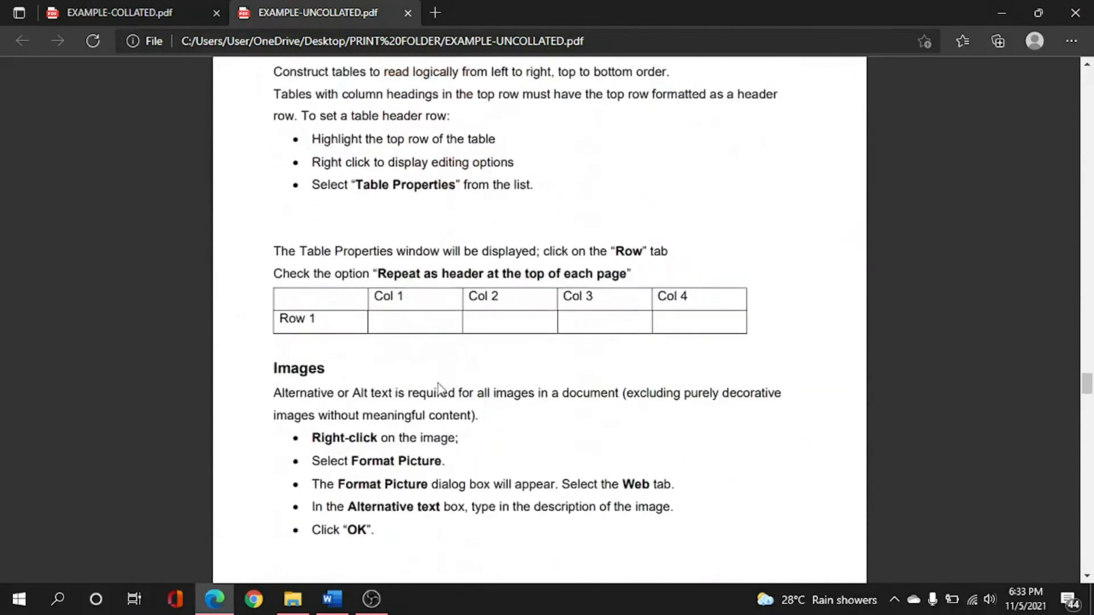
{"action": "scroll", "scroll_direction": "down", "scroll_amount": 3}
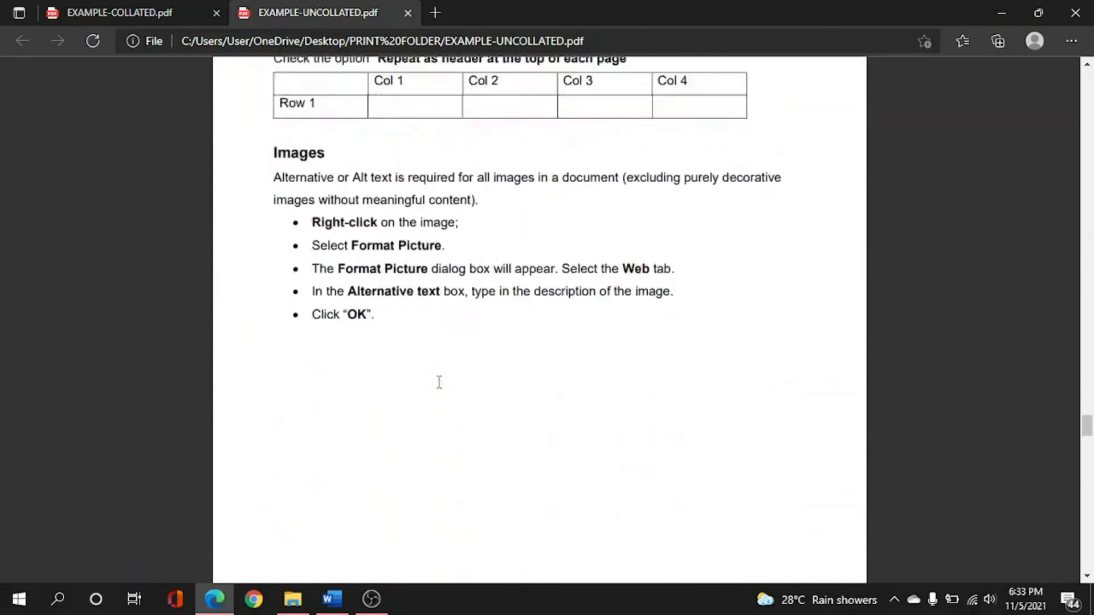
{"action": "scroll", "scroll_direction": "down", "scroll_amount": 3}
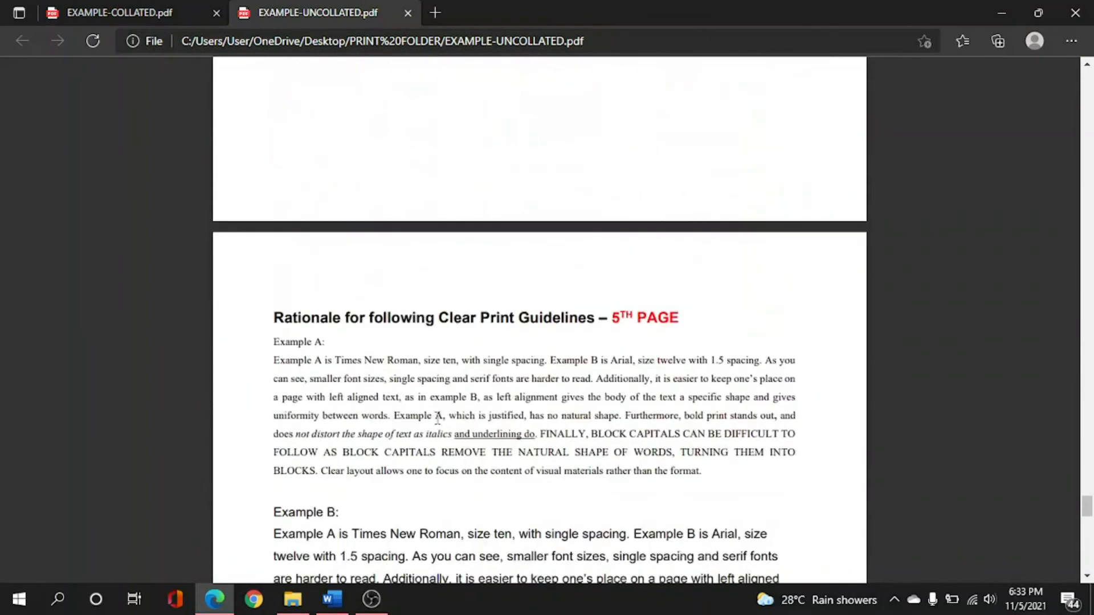
{"action": "scroll", "scroll_direction": "down", "scroll_amount": 3}
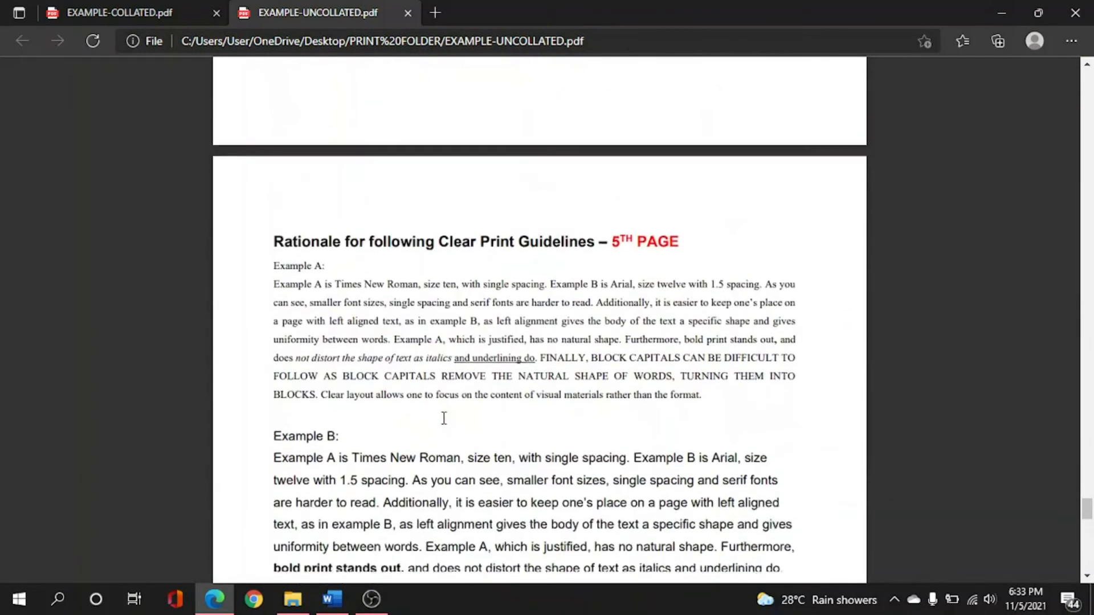
{"action": "scroll", "scroll_direction": "down", "scroll_amount": 3}
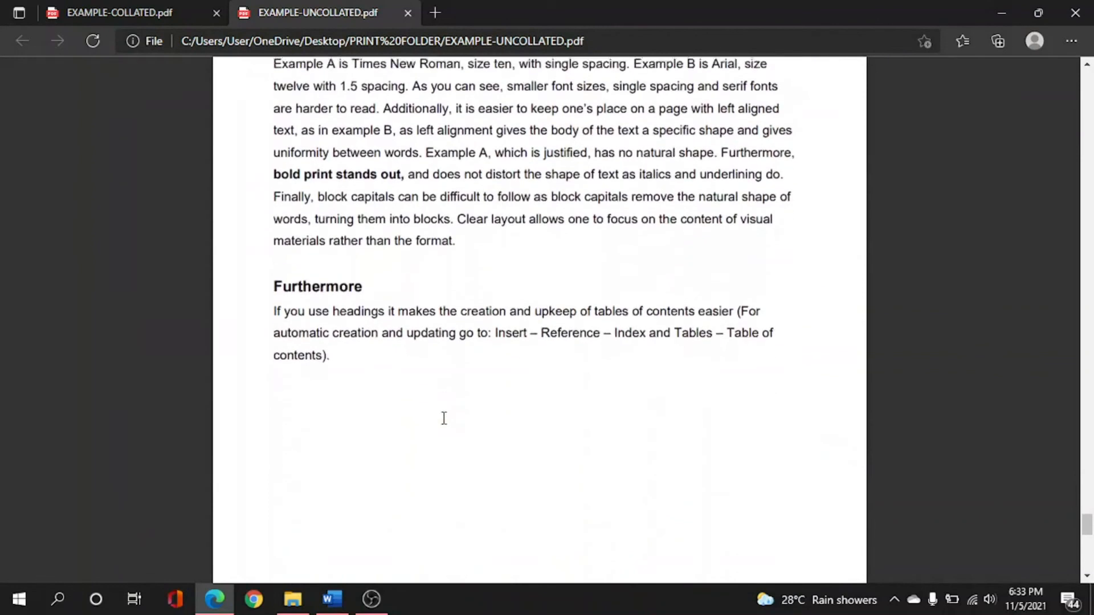
{"action": "scroll", "scroll_direction": "down", "scroll_amount": 3}
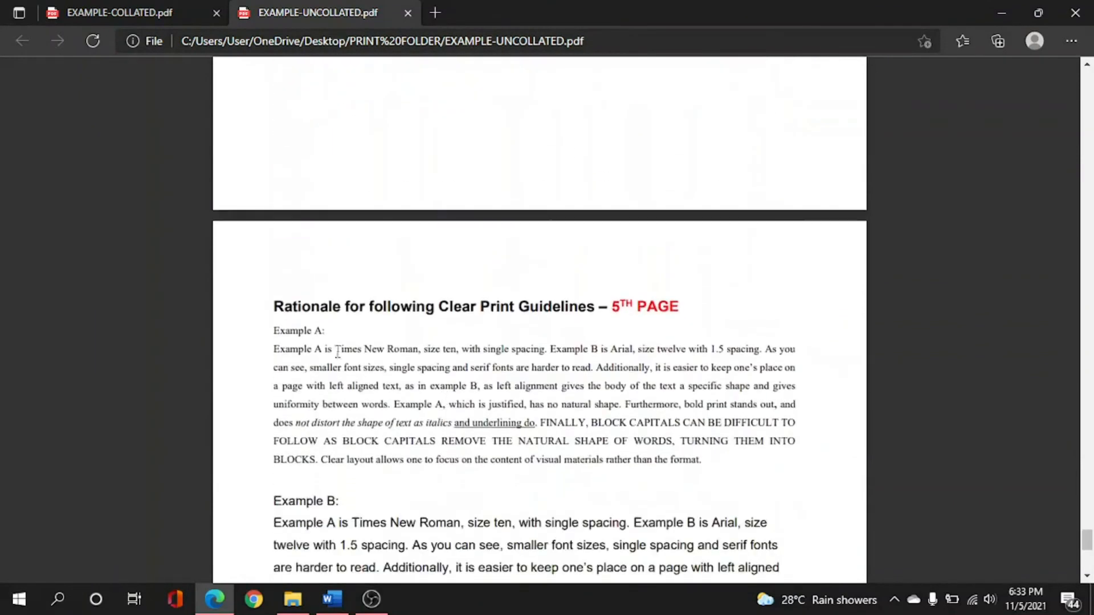
{"action": "scroll", "scroll_direction": "down", "scroll_amount": 3}
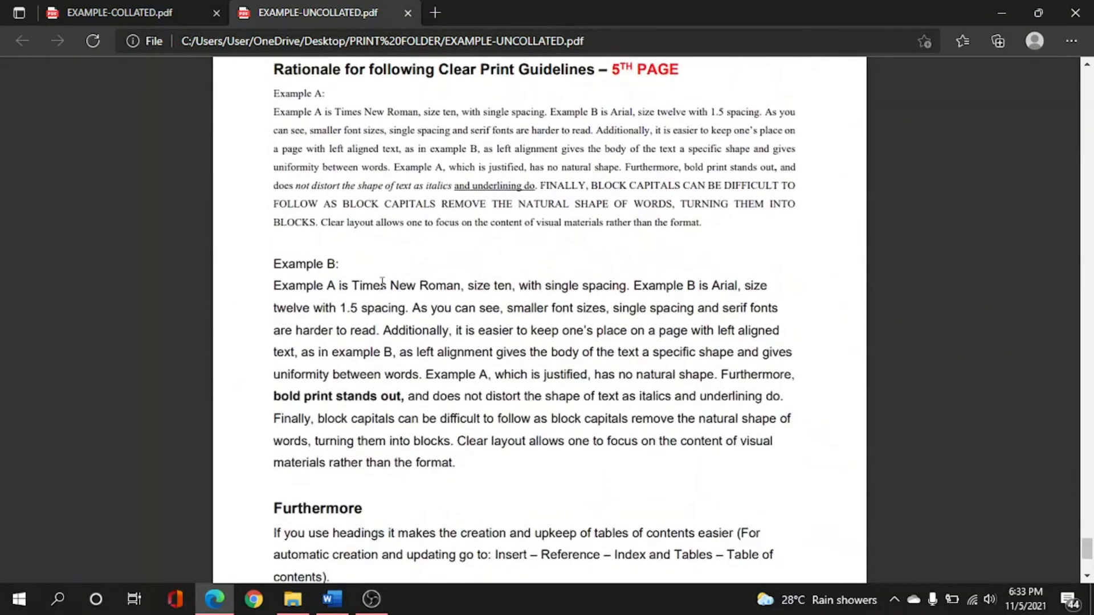